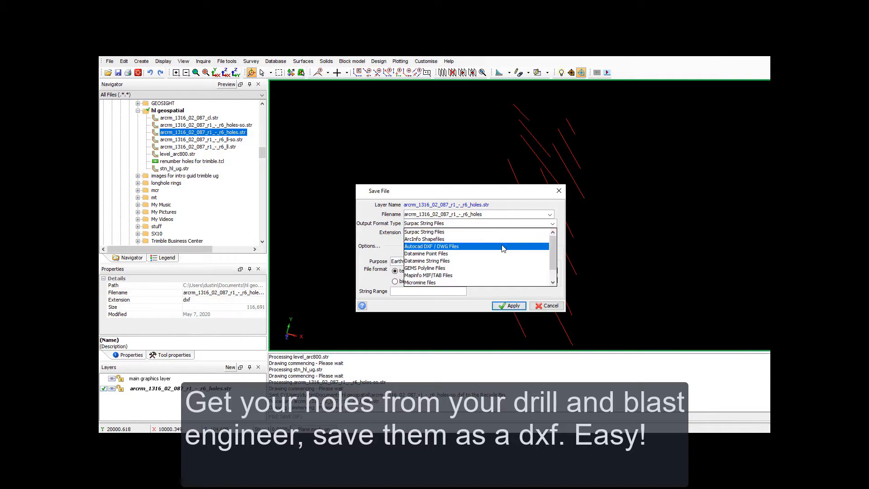
Save the holes string file with Autocad DXF / DWG as the output format
{"action": "left_click", "coordinate": [432, 246]}
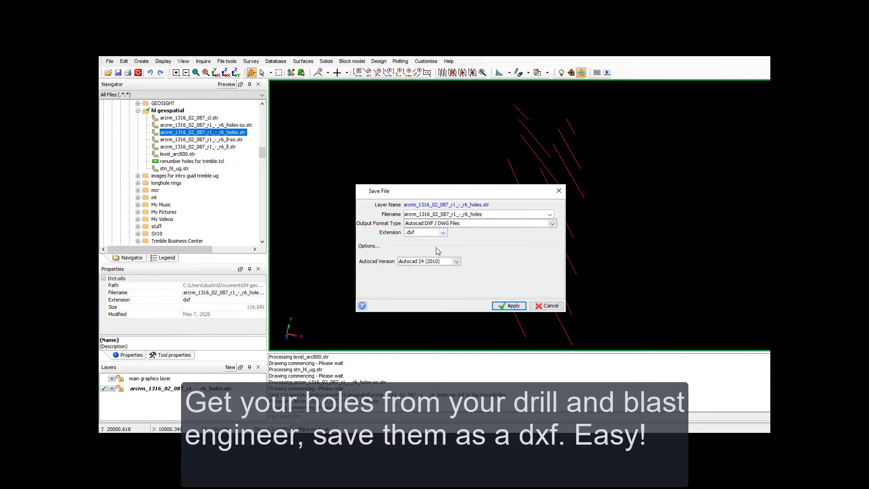
{"action": "left_click", "coordinate": [508, 305]}
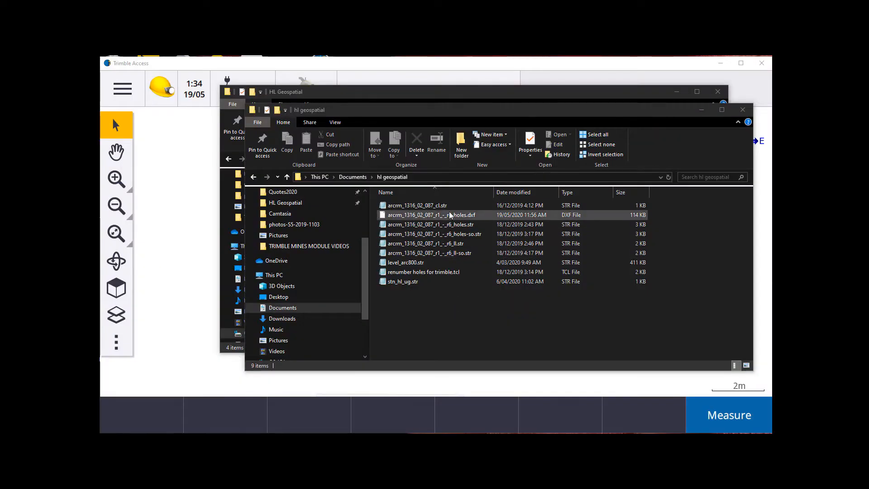
Copy the holes DXF and paste it into Trimble Data > Projects > HL Geospatial
{"action": "right_click", "coordinate": [431, 215]}
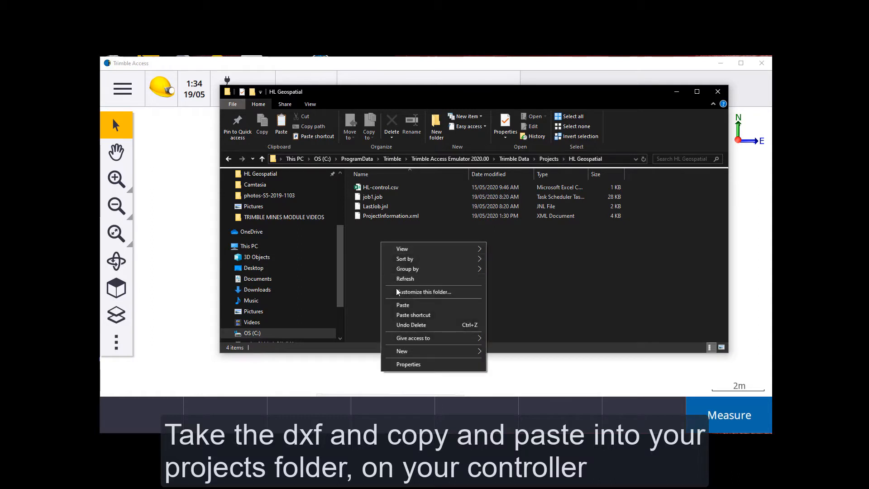
{"action": "left_click", "coordinate": [402, 305]}
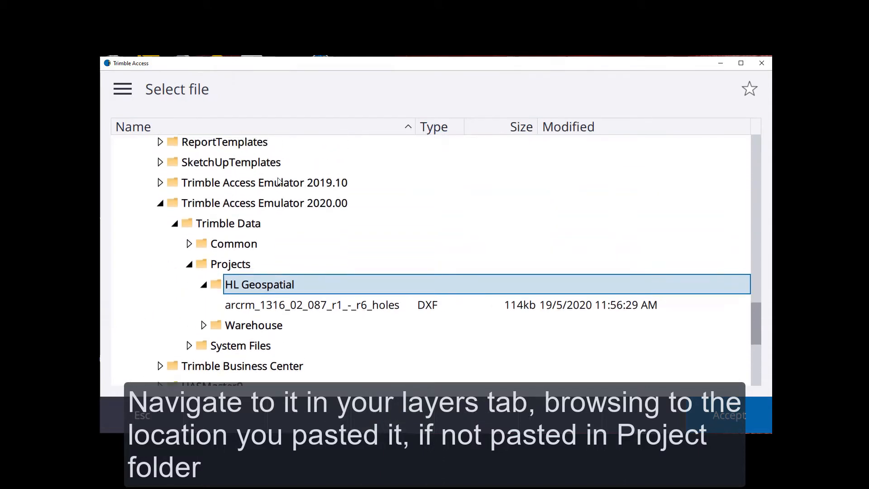
Add the HL Geospatial holes DXF in Layer manager as a visible map layer
{"action": "left_click", "coordinate": [312, 305]}
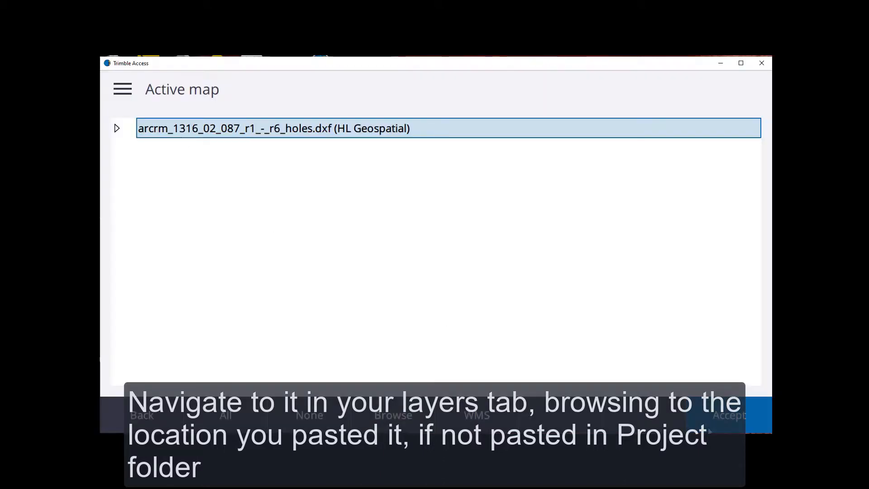
{"action": "left_click", "coordinate": [128, 128]}
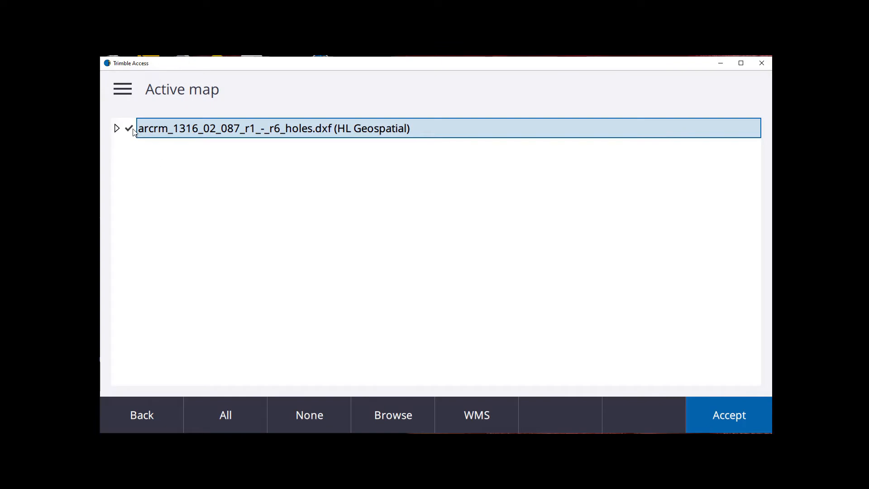
{"action": "left_click", "coordinate": [728, 414]}
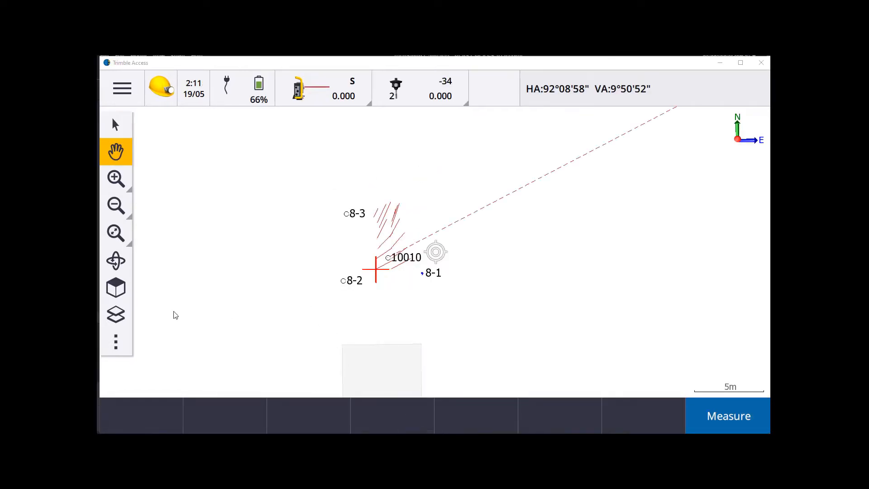
Reopen Layer manager and set the DXF layer to visible and selectable, then accept
{"action": "left_click", "coordinate": [115, 315]}
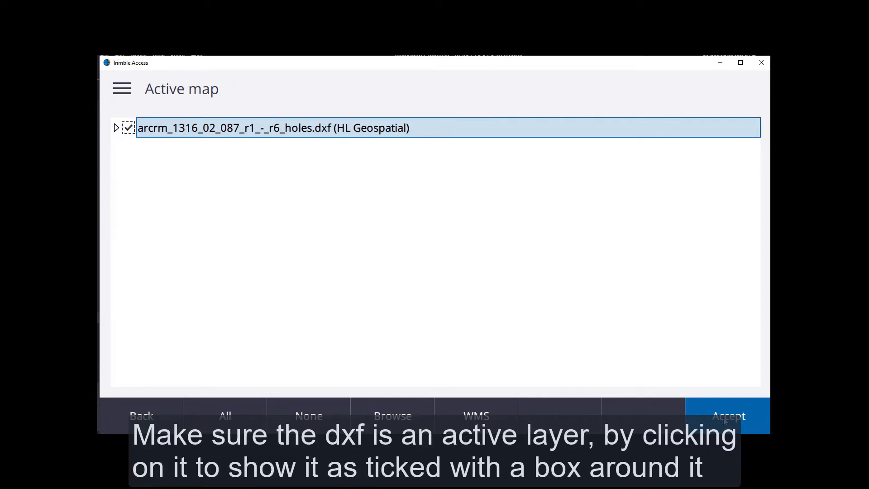
{"action": "left_click", "coordinate": [129, 127]}
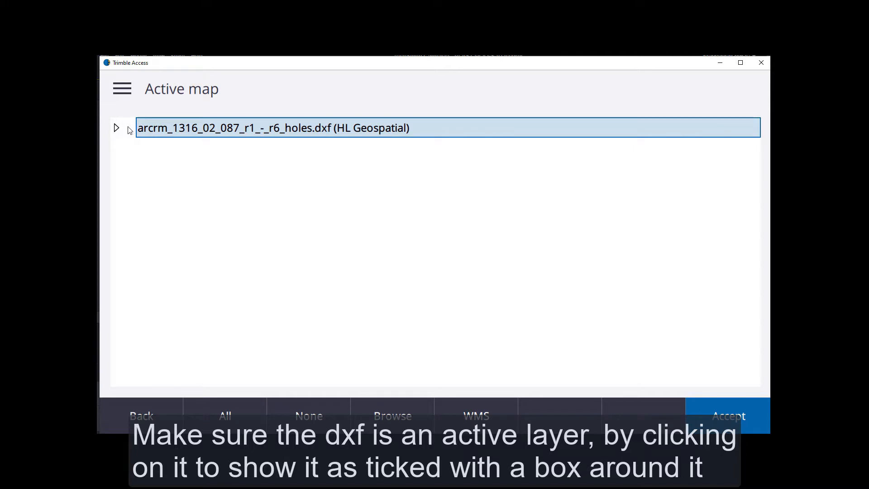
{"action": "left_click", "coordinate": [128, 127]}
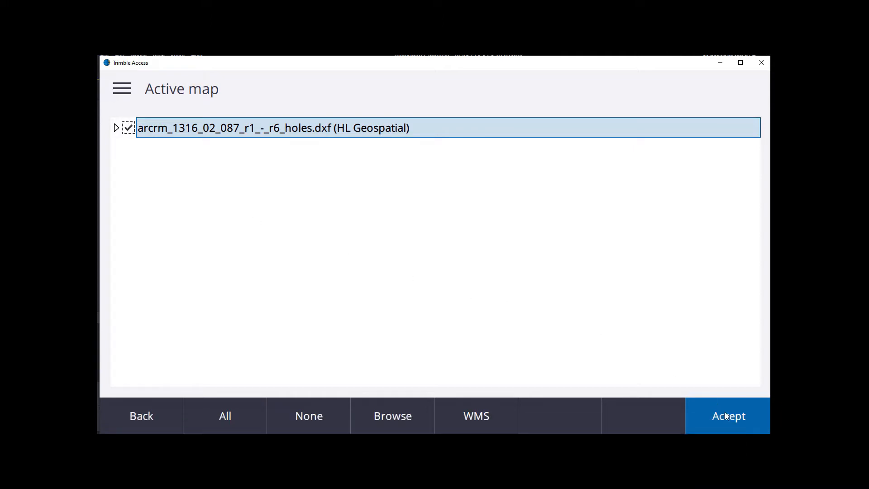
{"action": "left_click", "coordinate": [728, 416]}
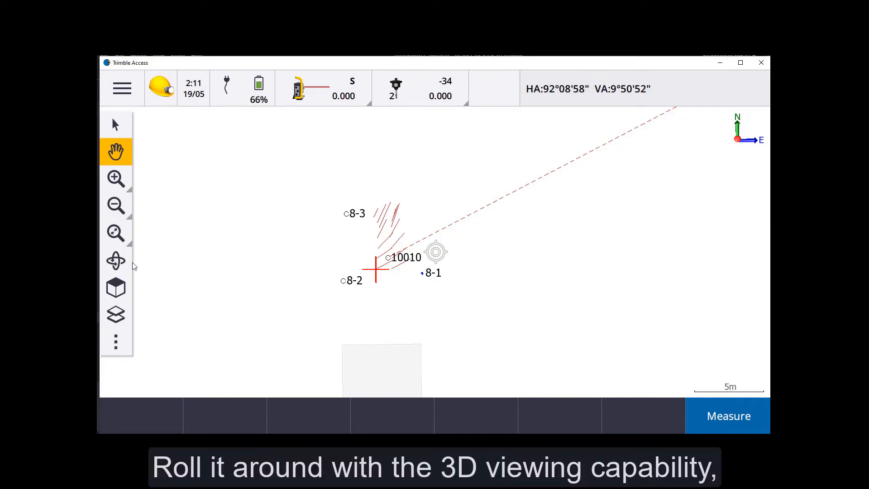
Orbit the view side-on and box-select the blast holes so they show as direction arrows
{"action": "left_click", "coordinate": [116, 261]}
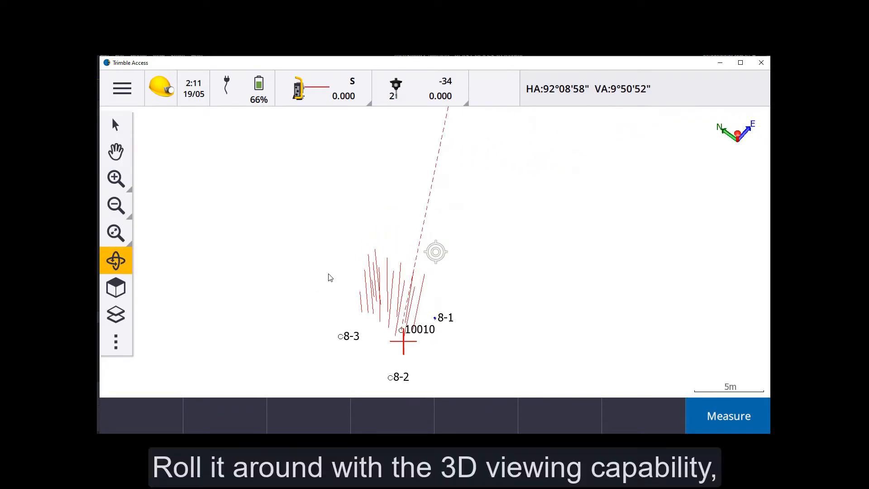
{"action": "left_click_drag", "start_coordinate": [389, 249], "coordinate": [436, 253]}
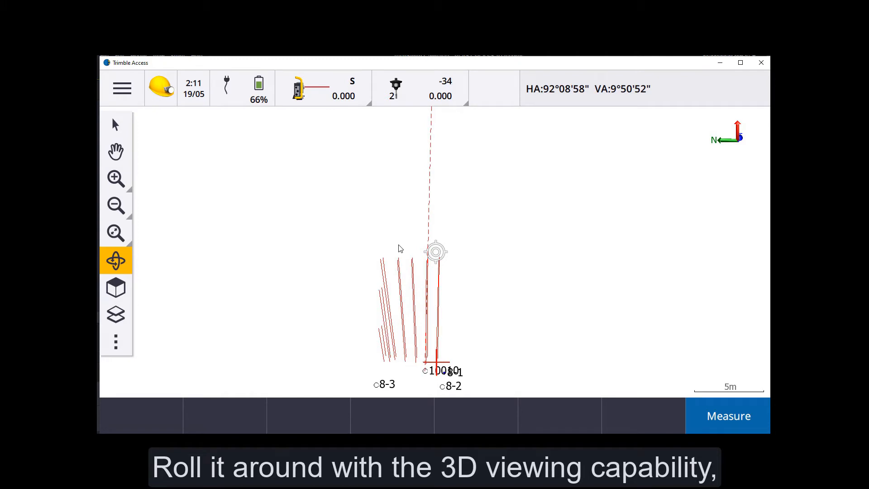
{"action": "mouse_move", "coordinate": [105, 201]}
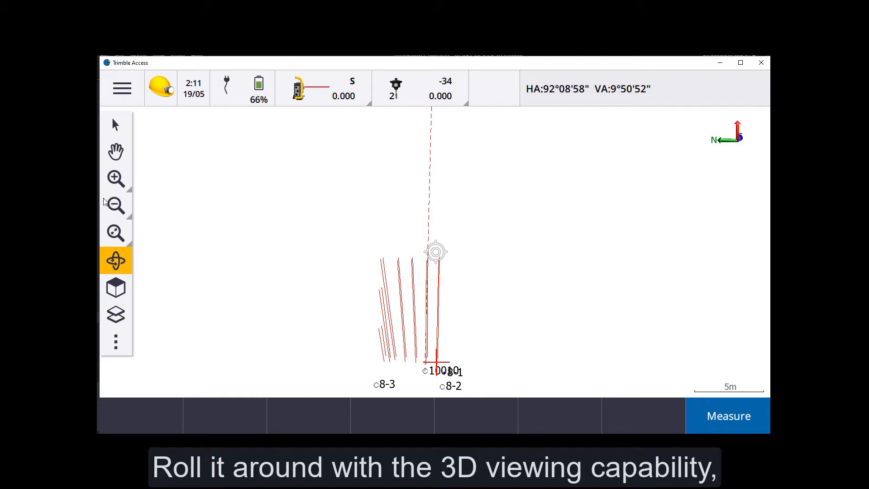
{"action": "left_click", "coordinate": [115, 124]}
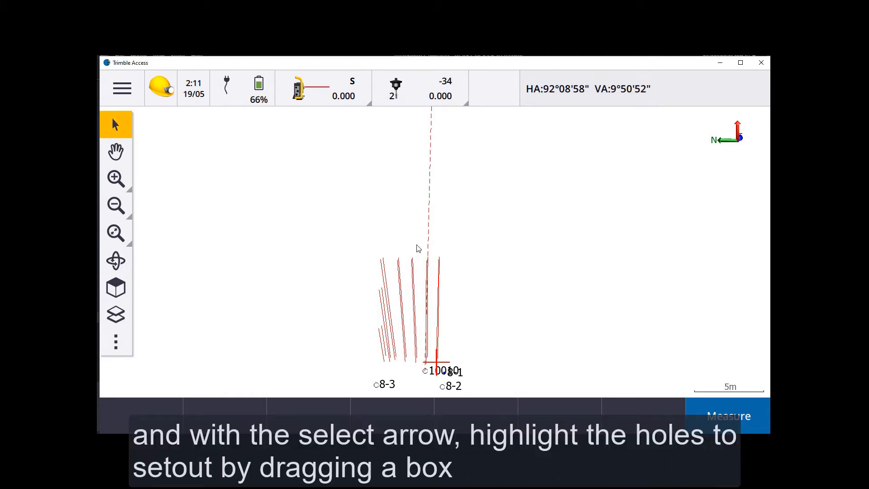
{"action": "left_click_drag", "start_coordinate": [419, 245], "coordinate": [389, 370]}
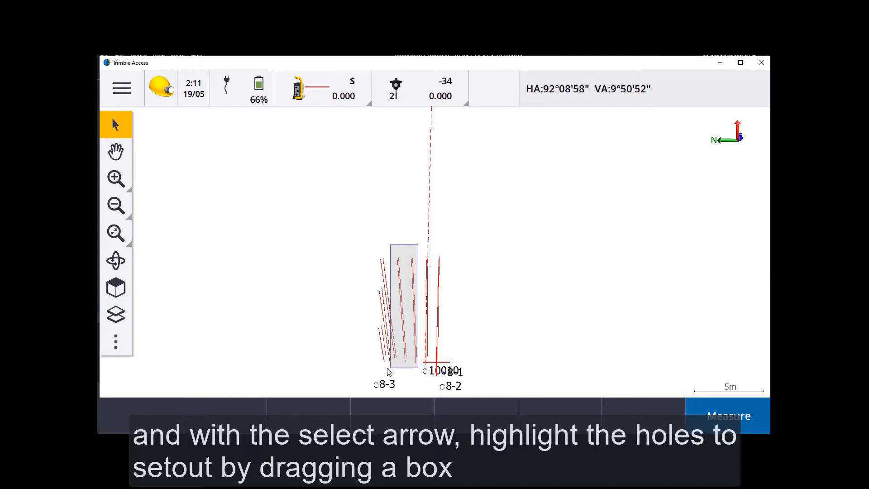
{"action": "left_click_drag", "start_coordinate": [389, 243], "coordinate": [418, 368]}
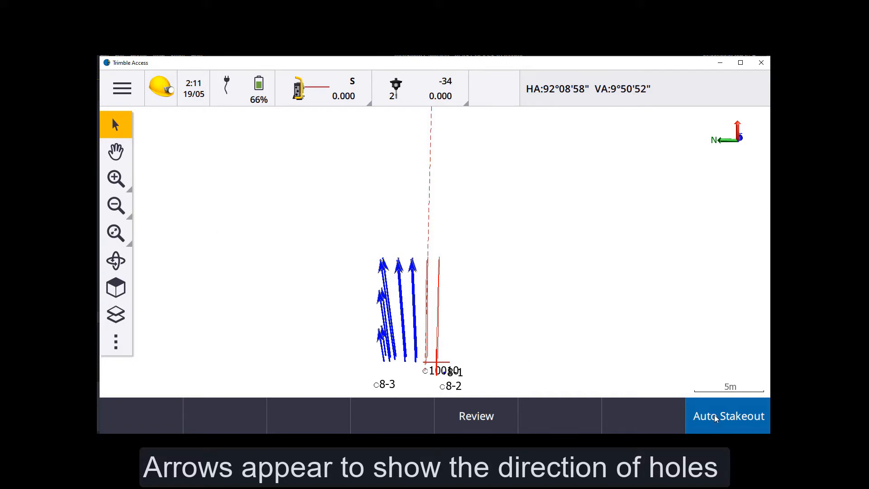
Start Auto Stakeout on the selected holes to list their collar/toe definitions
{"action": "left_click", "coordinate": [727, 415]}
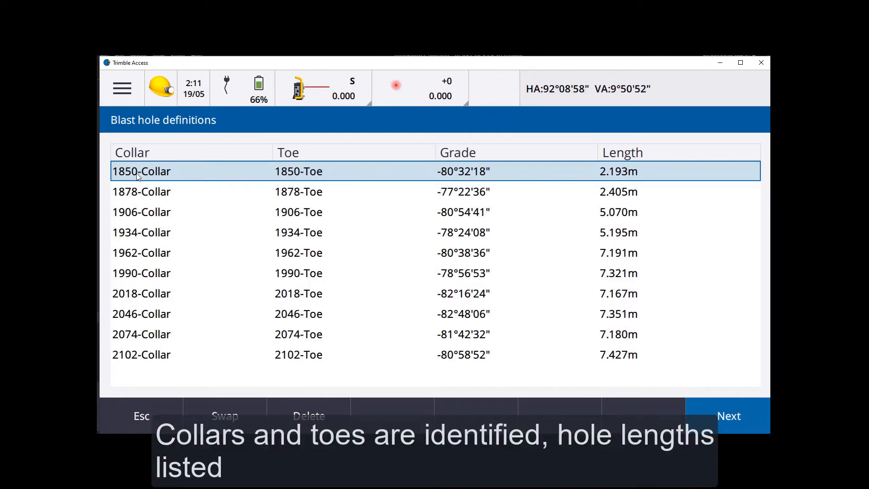
{"action": "mouse_move", "coordinate": [373, 185]}
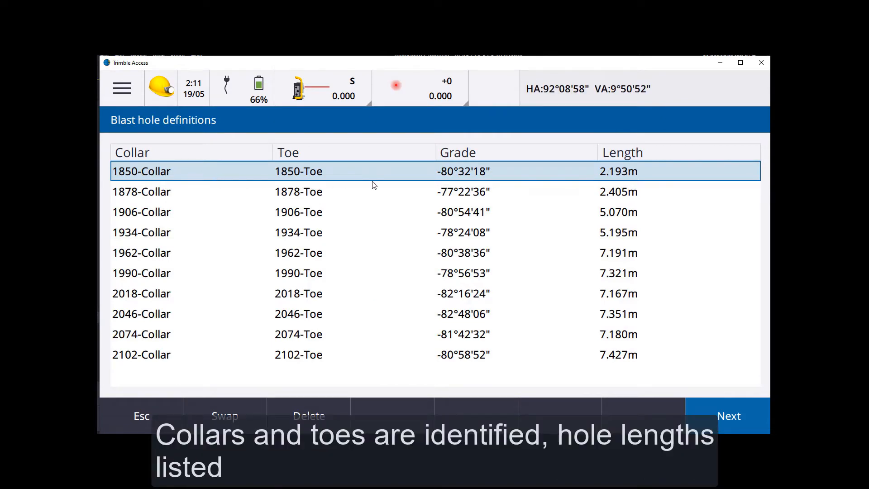
{"action": "mouse_move", "coordinate": [621, 352]}
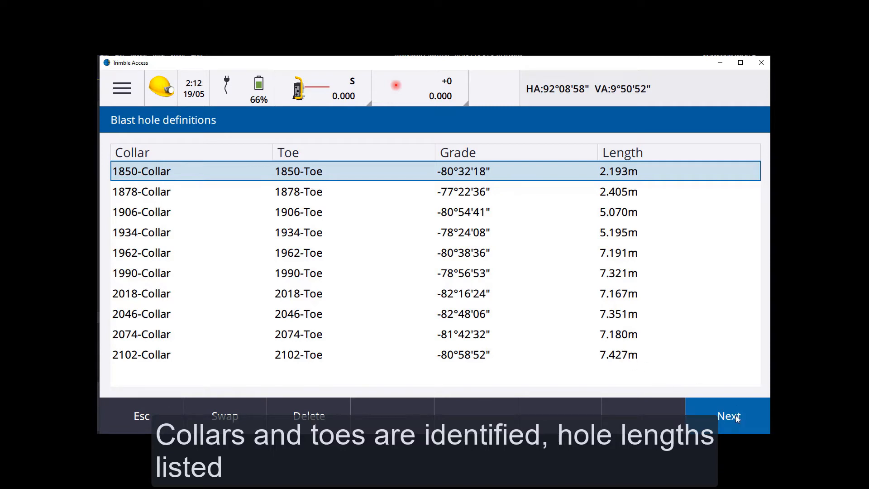
Accept the hole definitions, set start point 1 and point code 55, and begin auto staking
{"action": "left_click", "coordinate": [727, 415]}
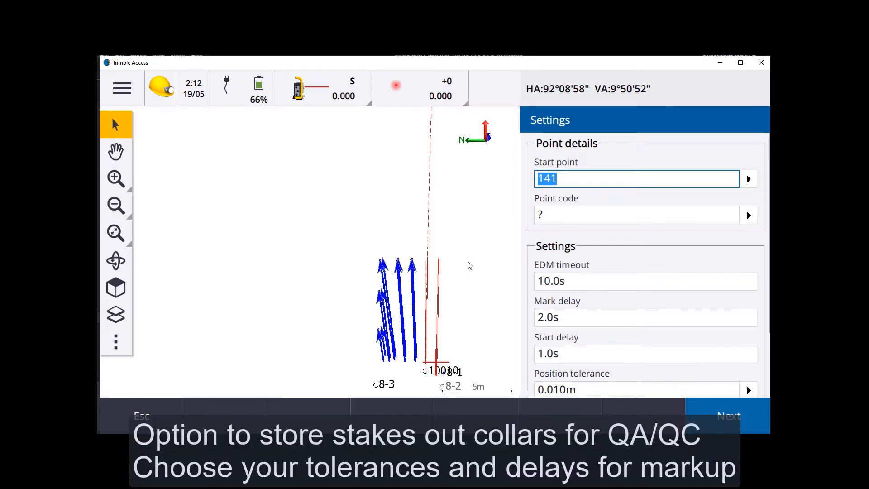
{"action": "mouse_move", "coordinate": [425, 319]}
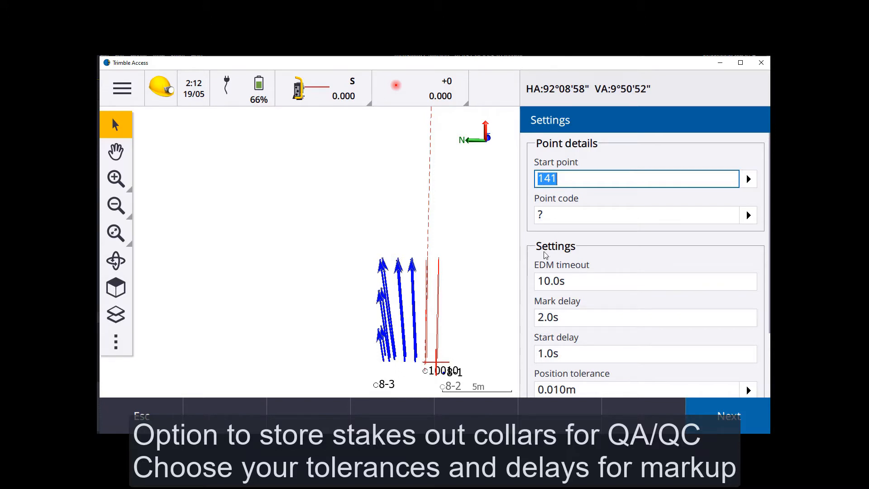
{"action": "type", "text": "1"}
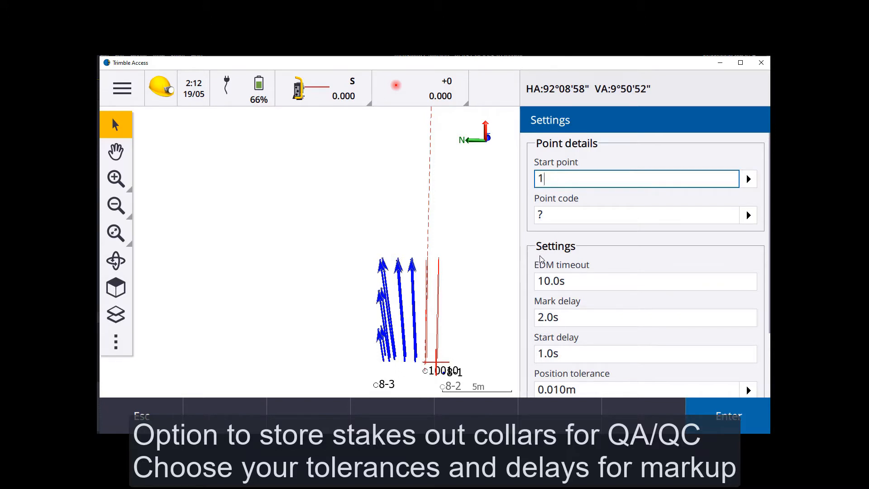
{"action": "left_click", "coordinate": [637, 215]}
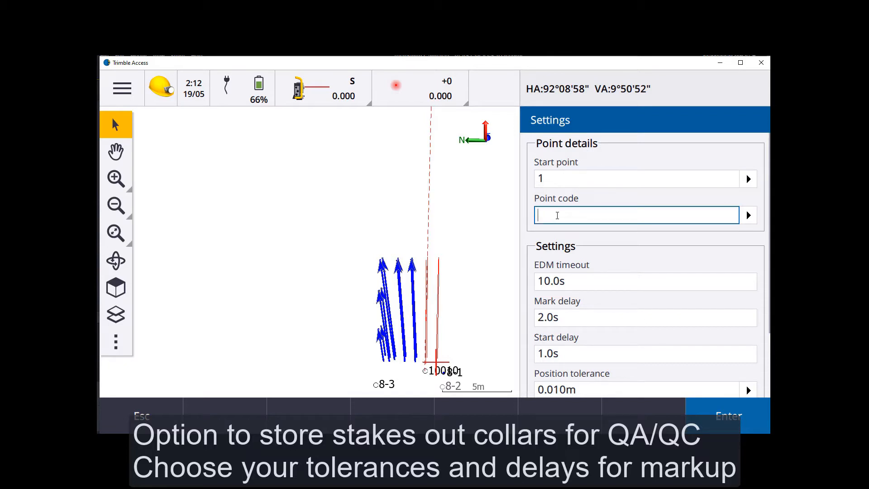
{"action": "type", "text": "55"}
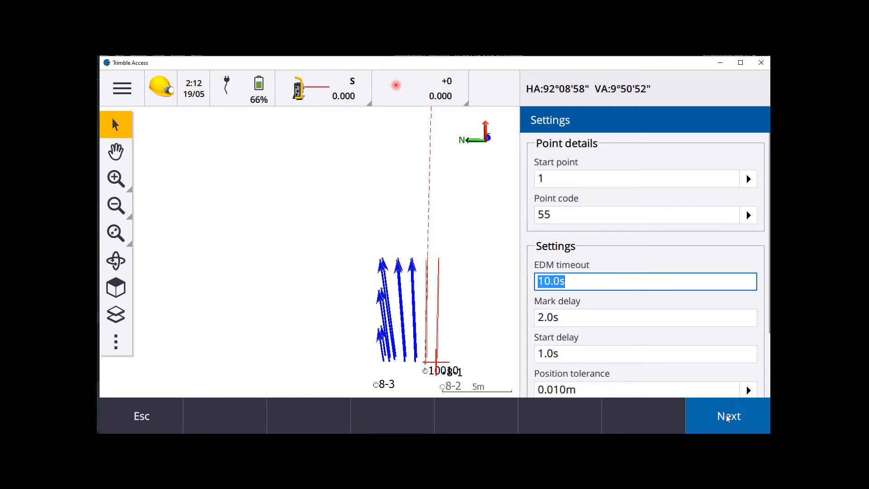
{"action": "left_click", "coordinate": [727, 416]}
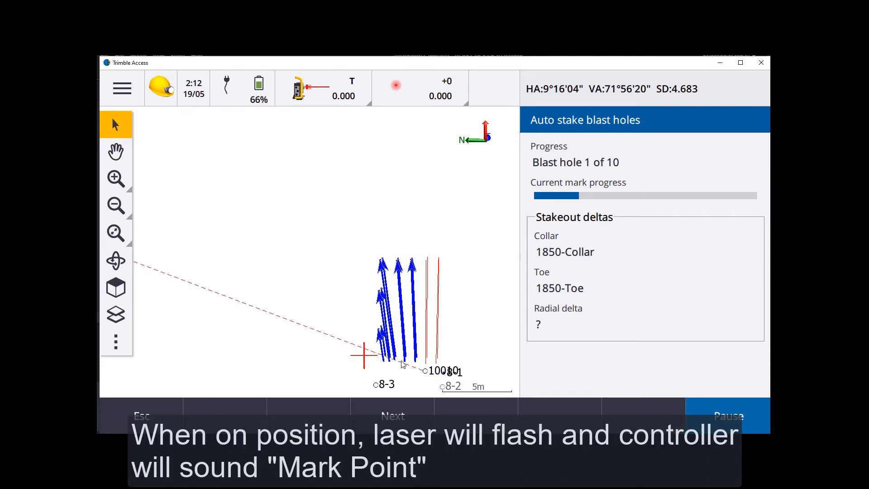
Pan and zoom in to inspect the marked collars while auto stake runs to hole 5 of 10
{"action": "left_click", "coordinate": [392, 416]}
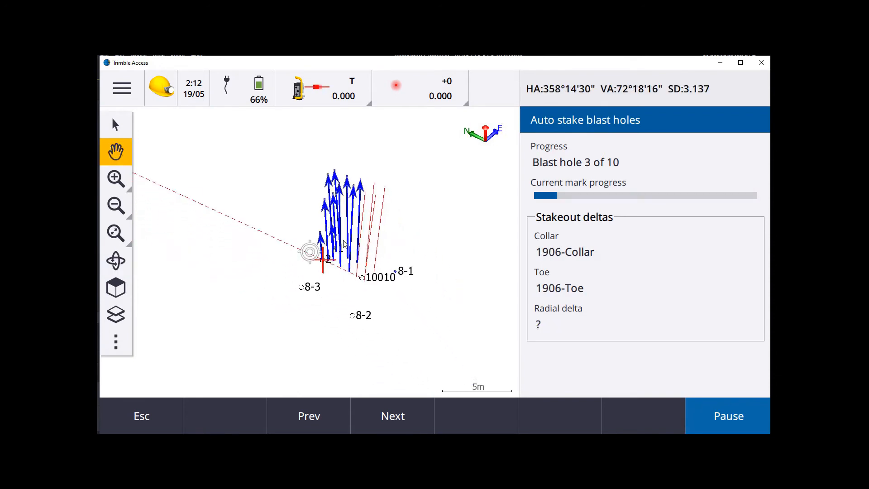
{"action": "left_click", "coordinate": [116, 178]}
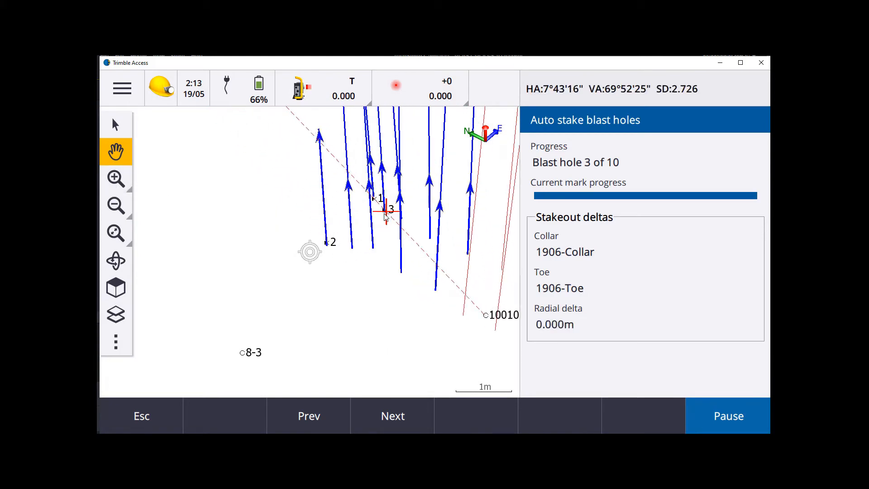
{"action": "left_click", "coordinate": [392, 415]}
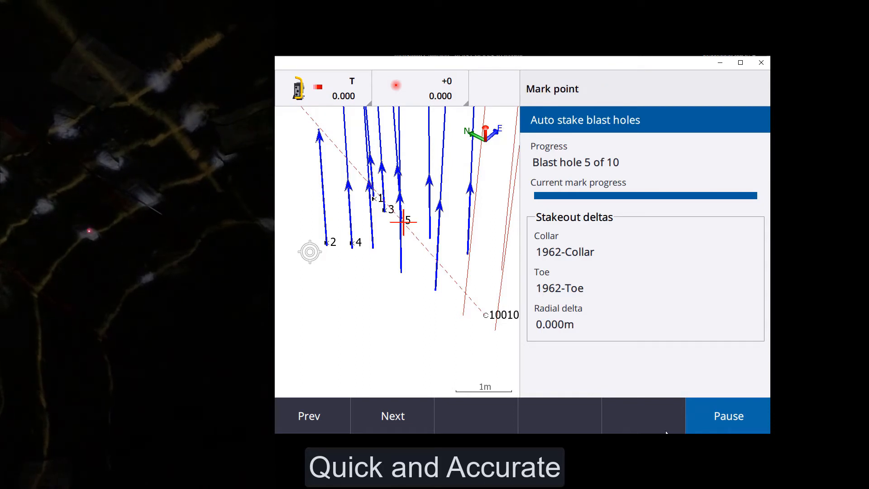
Let auto stake continue through the remaining blast holes
{"action": "left_click", "coordinate": [392, 415]}
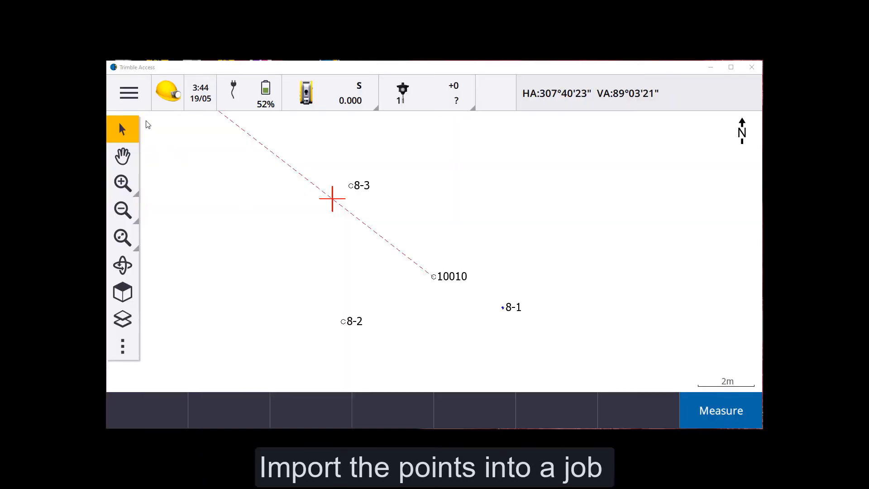
Import the Surpac holes .str file into job2, bringing in 28 collar and toe points
{"action": "left_click", "coordinate": [128, 92]}
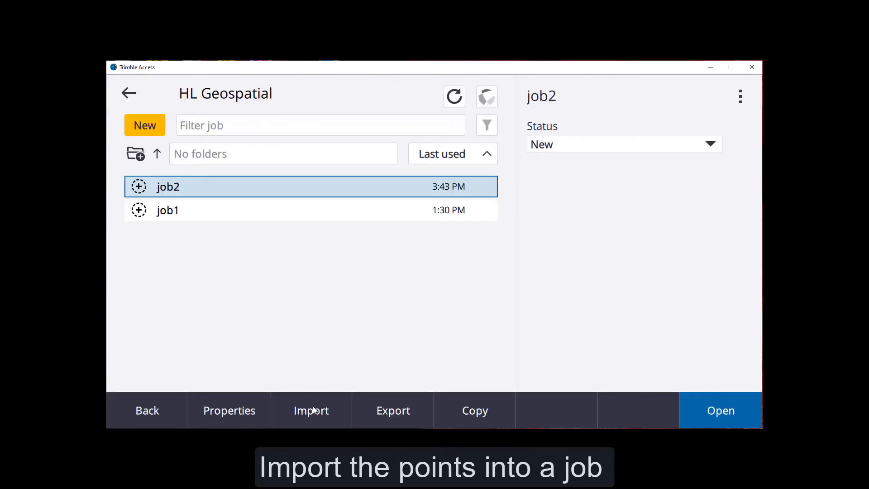
{"action": "left_click", "coordinate": [310, 410]}
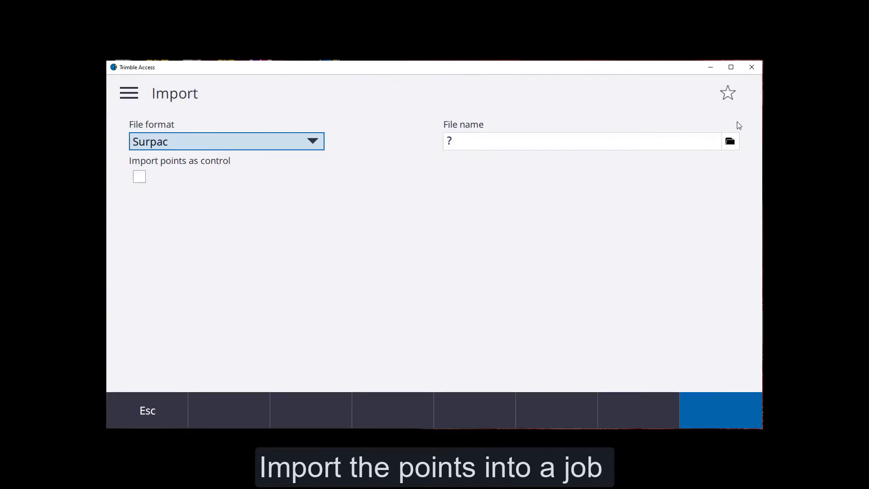
{"action": "left_click", "coordinate": [729, 141]}
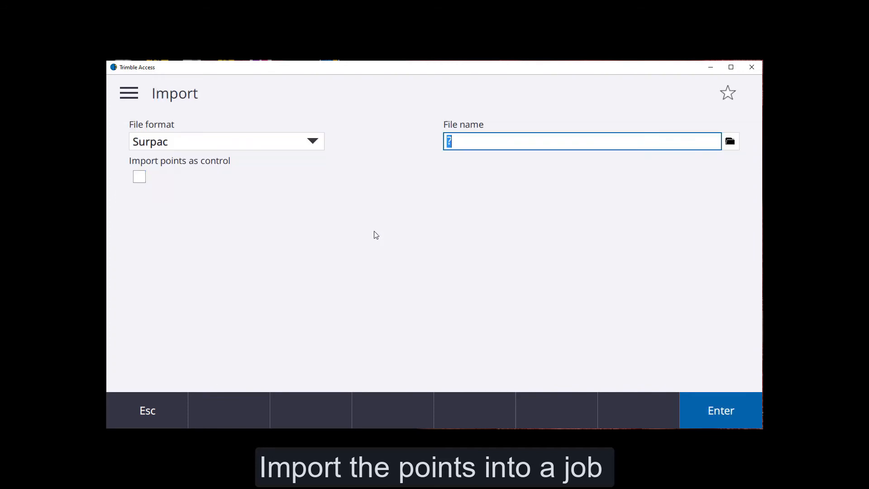
{"action": "left_click", "coordinate": [719, 410]}
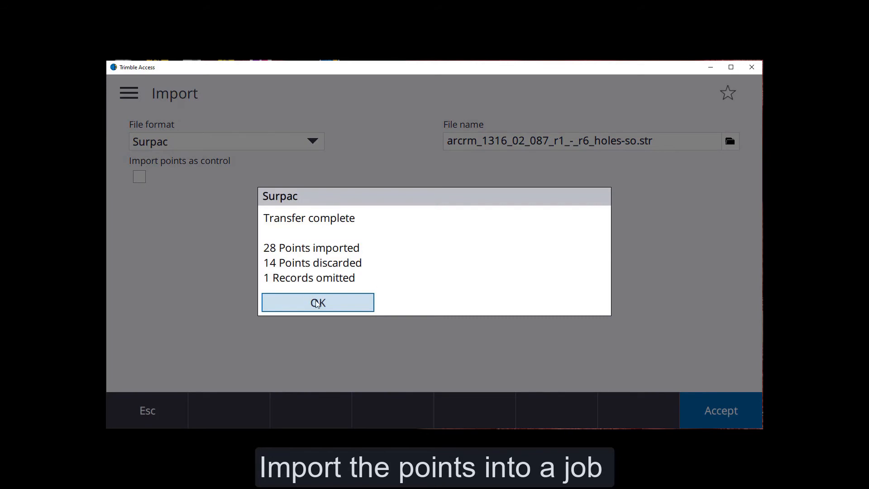
{"action": "left_click", "coordinate": [318, 302]}
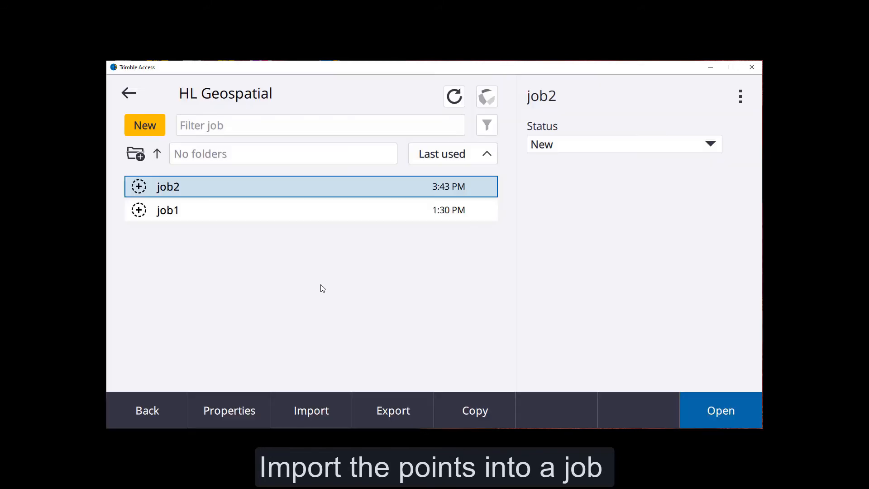
Open job2's map with the holes DXF layer turned on and orbit to a 3D view
{"action": "left_click", "coordinate": [720, 410]}
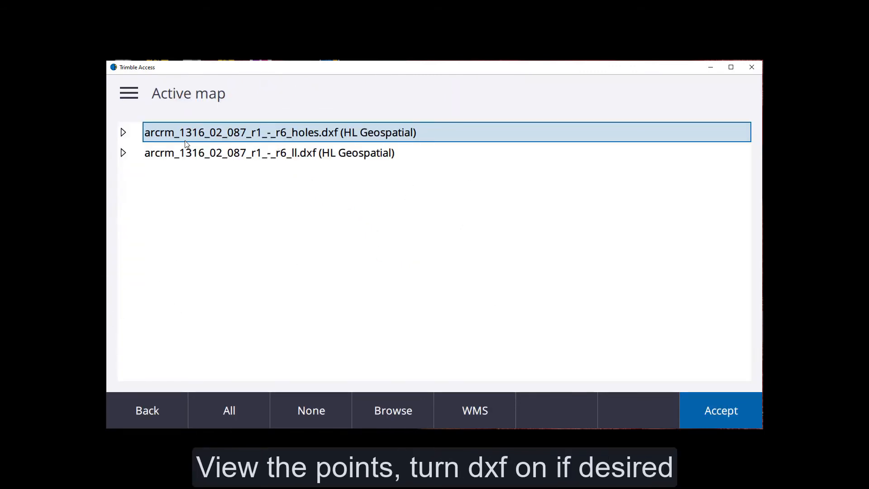
{"action": "left_click", "coordinate": [135, 132]}
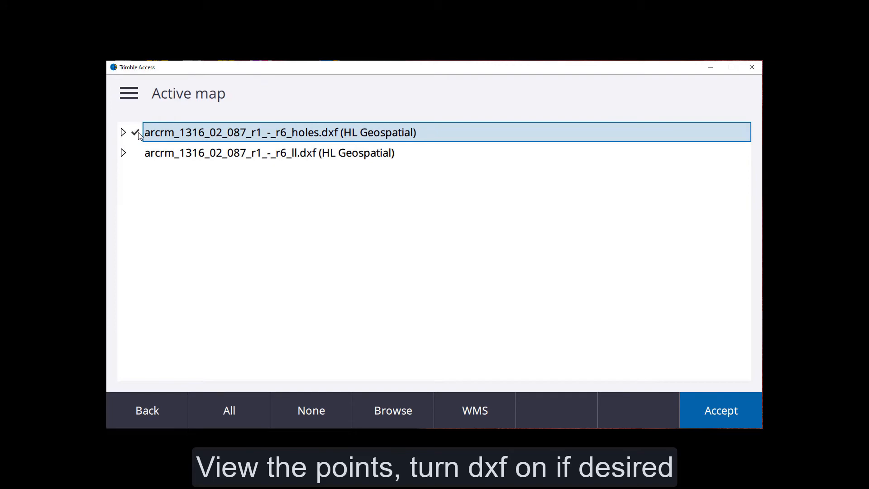
{"action": "left_click", "coordinate": [720, 410]}
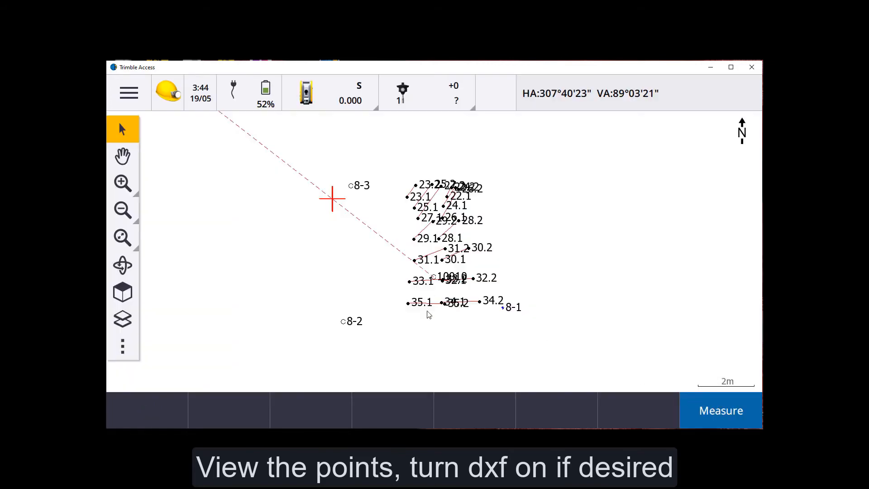
{"action": "left_click", "coordinate": [123, 265]}
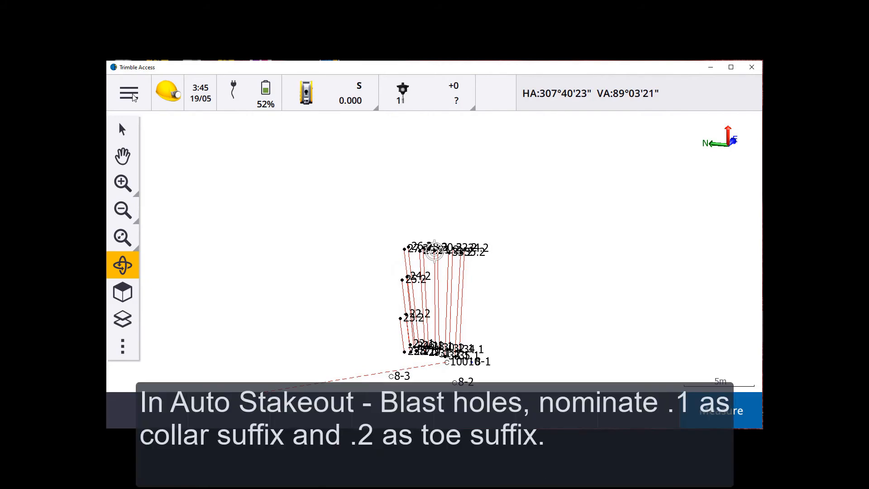
Start Auto Stakeout > Blast holes from the menu and set the collar suffix .1
{"action": "left_click", "coordinate": [128, 93]}
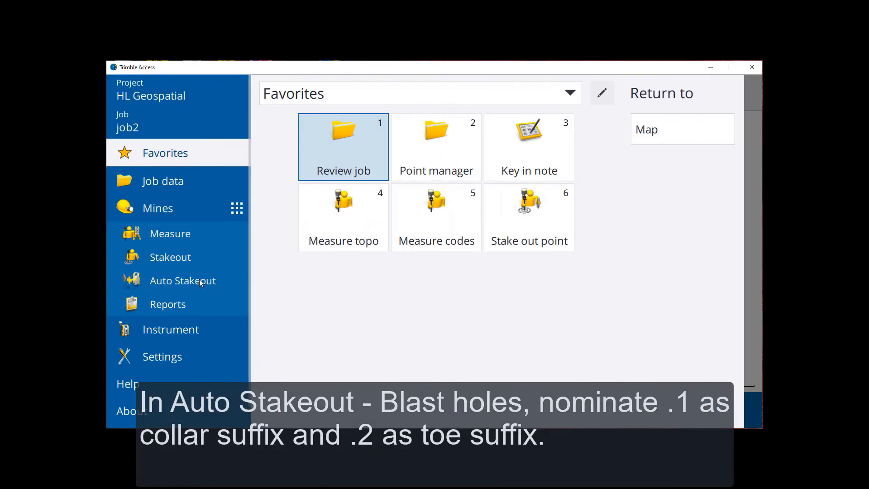
{"action": "left_click", "coordinate": [182, 280]}
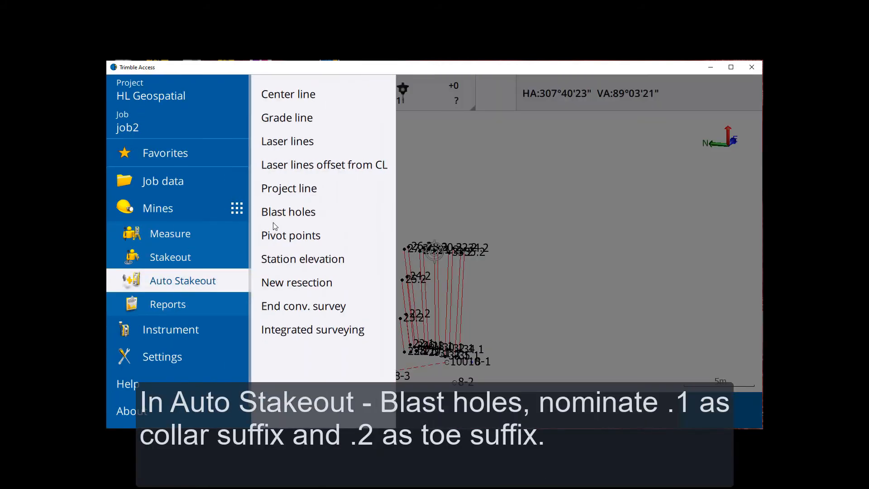
{"action": "left_click", "coordinate": [288, 212]}
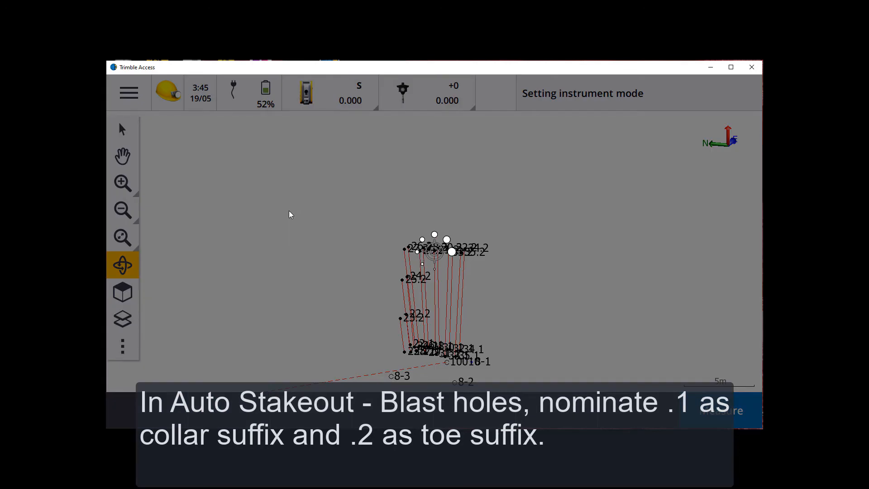
{"action": "left_click", "coordinate": [720, 410]}
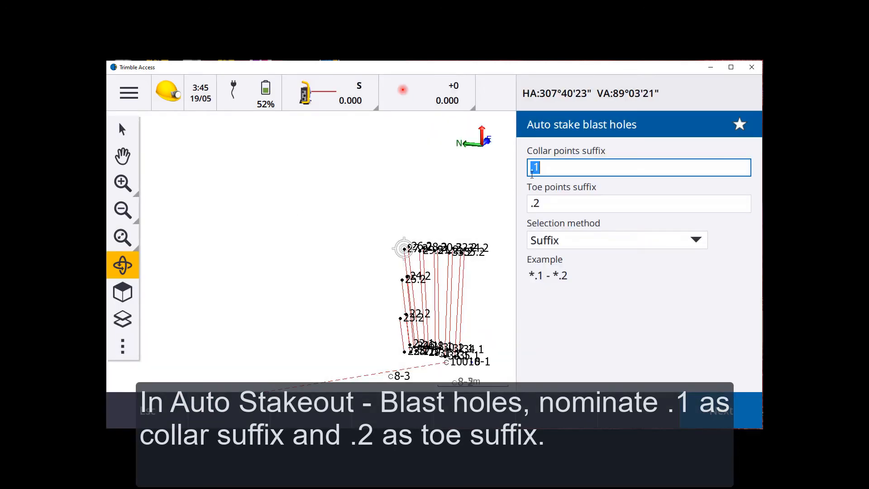
{"action": "mouse_move", "coordinate": [551, 210]}
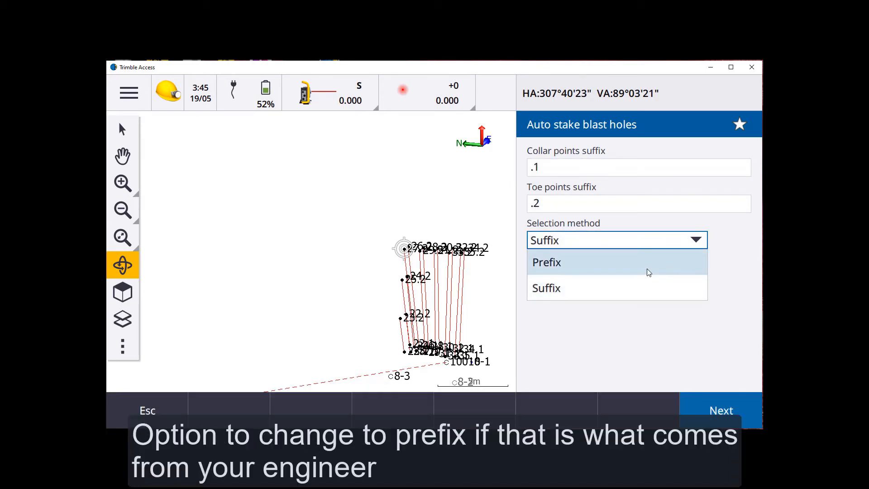
Keep toe suffix .2 with Suffix selection method and accept the paired hole definitions
{"action": "left_click", "coordinate": [546, 288]}
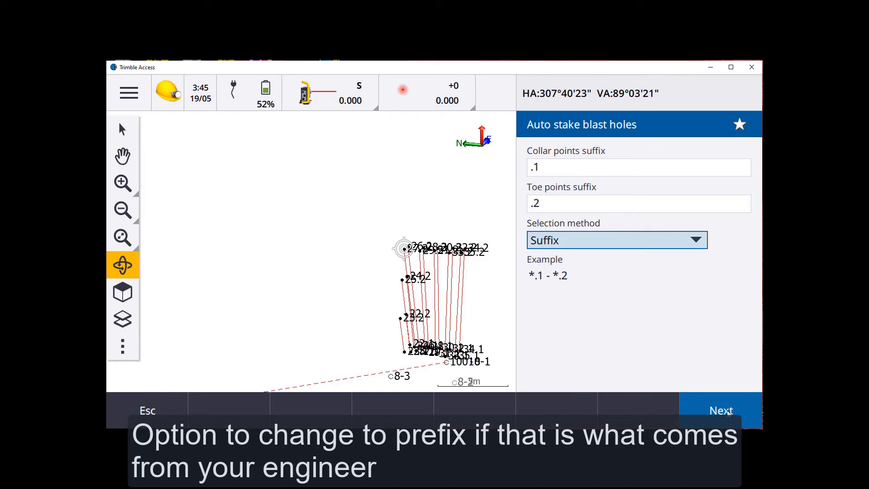
{"action": "left_click", "coordinate": [720, 410]}
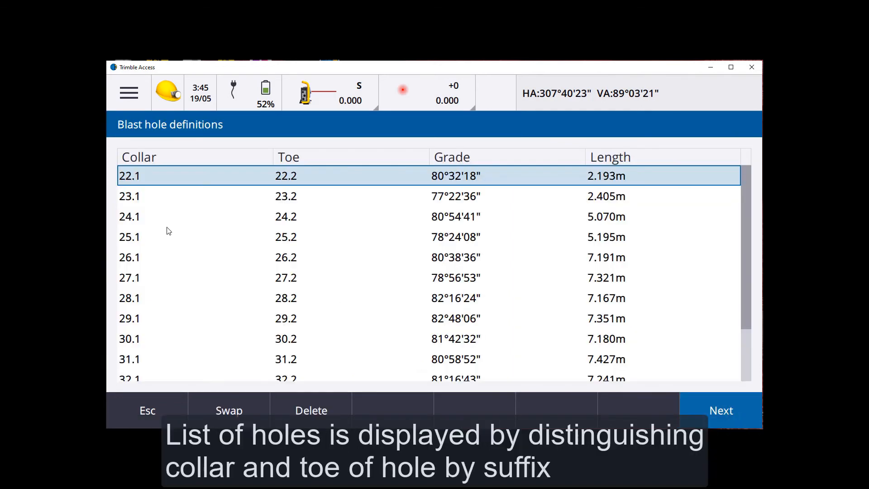
{"action": "mouse_move", "coordinate": [139, 183]}
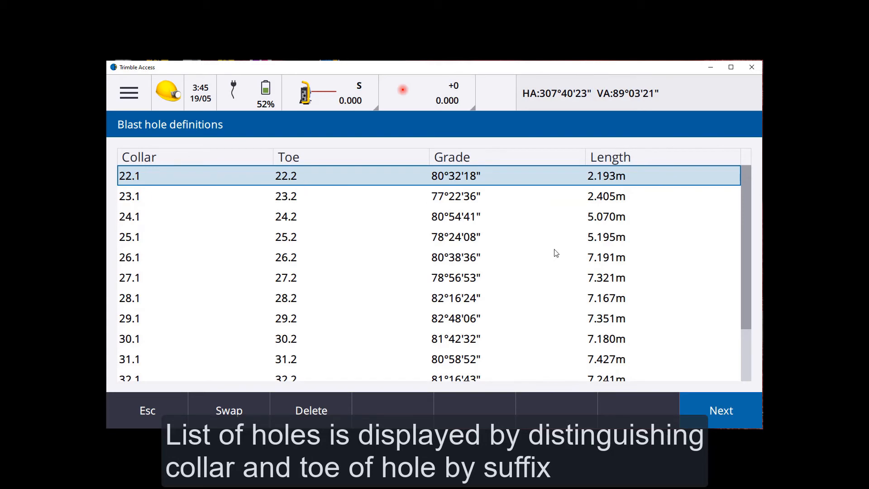
{"action": "mouse_move", "coordinate": [710, 401]}
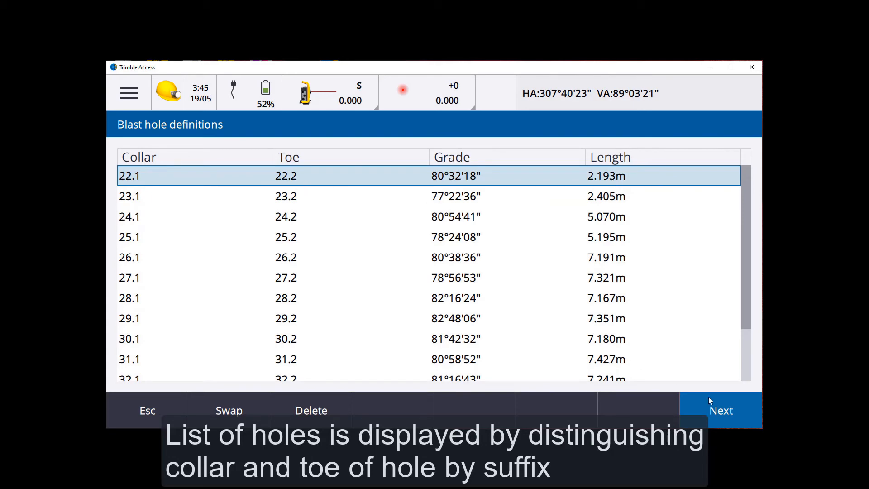
{"action": "left_click", "coordinate": [721, 410]}
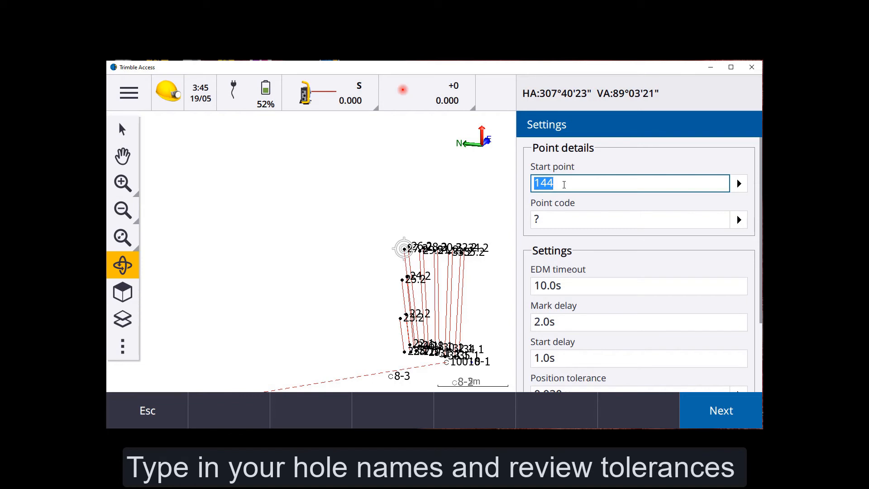
Enter start point 555 and point code 55, review tolerances, and start auto staking the 14 holes
{"action": "type", "text": "555"}
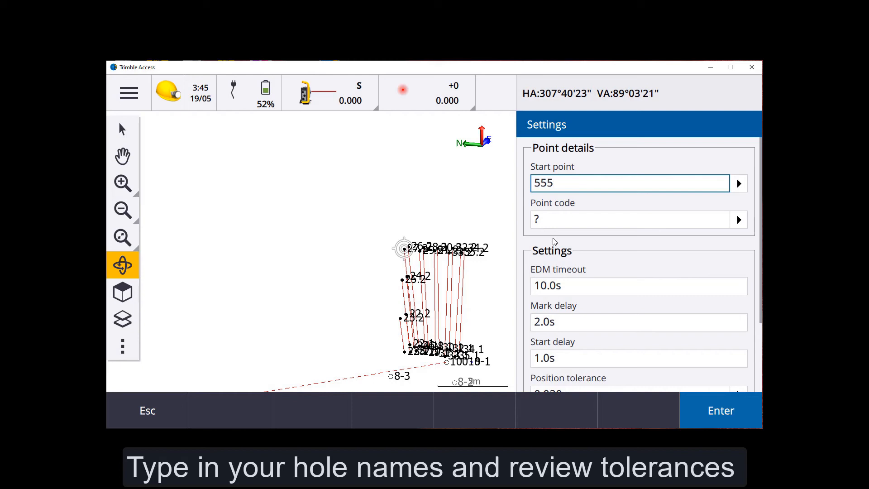
{"action": "type", "text": "55"}
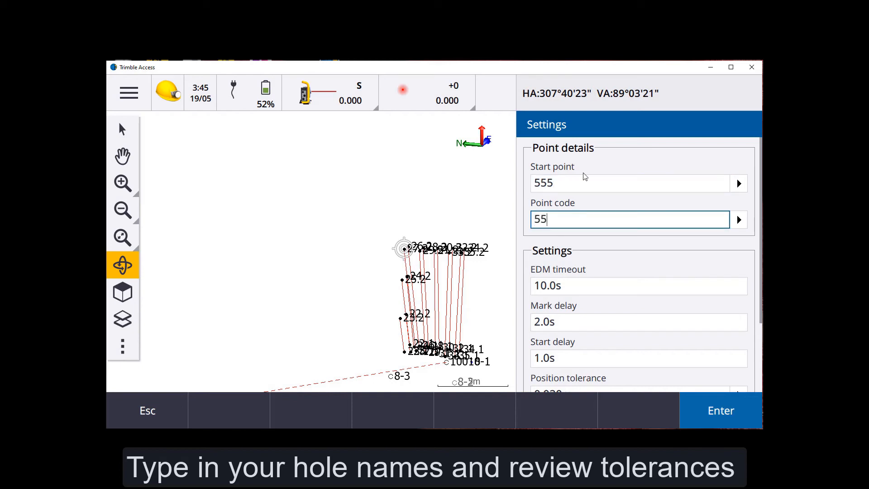
{"action": "scroll", "scroll_direction": "down", "scroll_amount": 3}
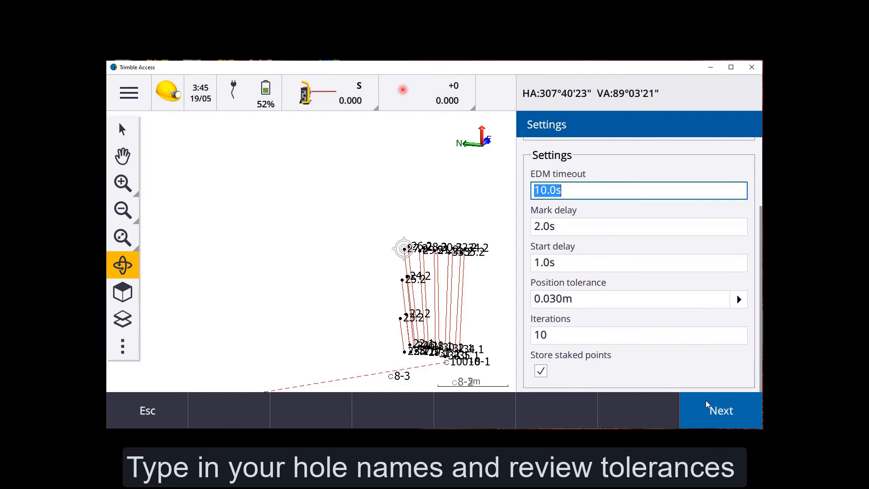
{"action": "left_click", "coordinate": [720, 410]}
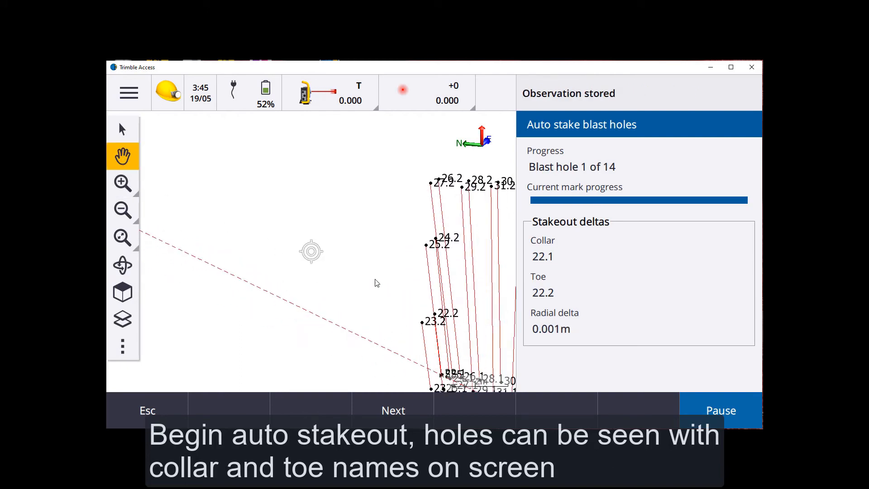
Inspect the holes with orbit, zoom and pan while auto staking runs to hole 7 of 14, then pause
{"action": "left_click", "coordinate": [391, 410]}
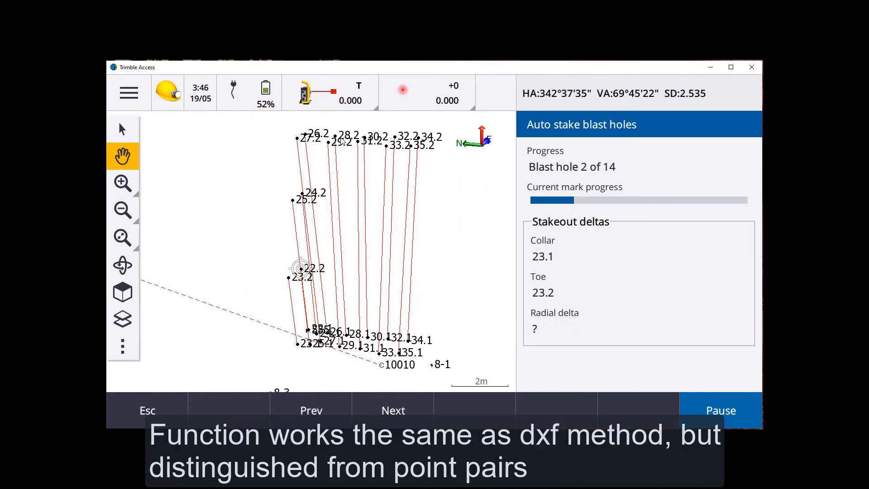
{"action": "left_click", "coordinate": [122, 265]}
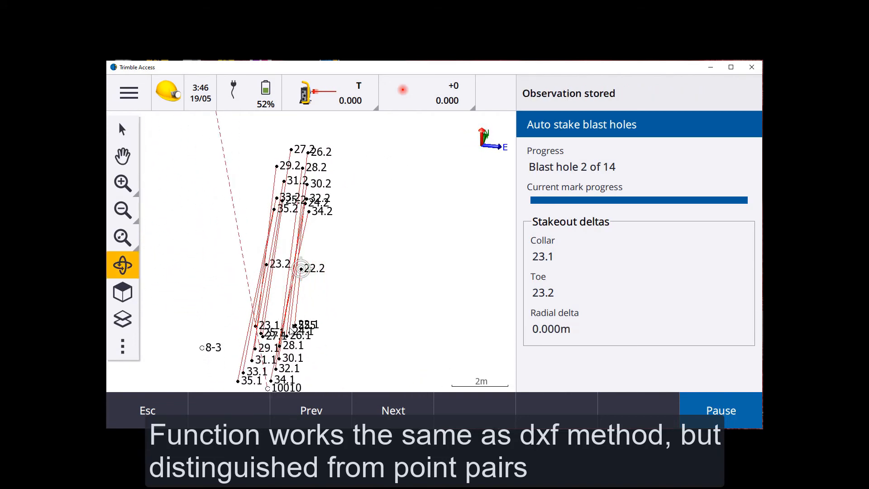
{"action": "left_click", "coordinate": [393, 410]}
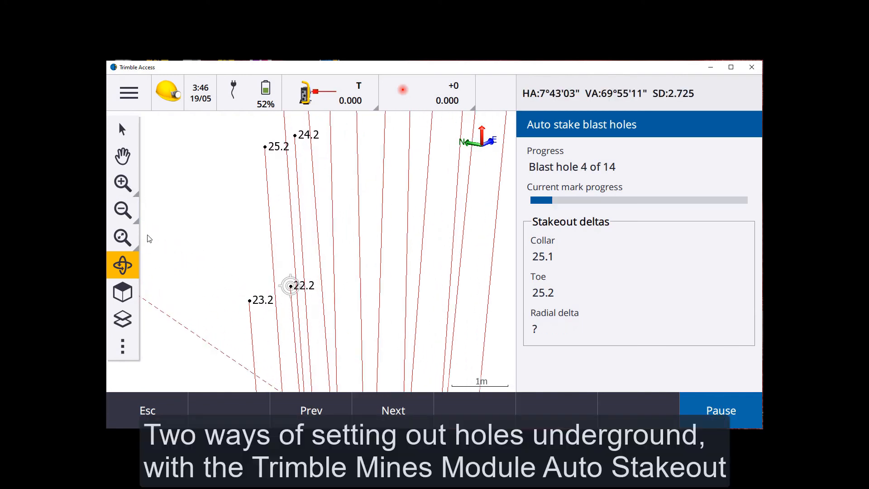
{"action": "left_click", "coordinate": [122, 156]}
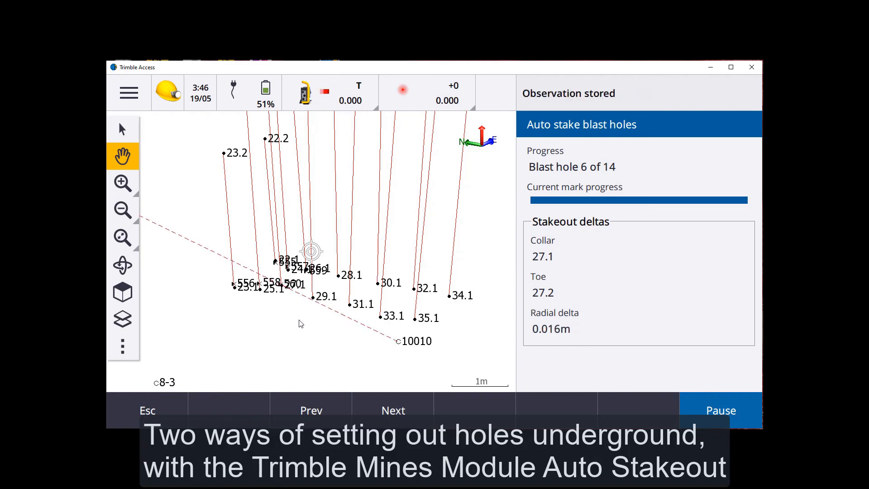
{"action": "left_click", "coordinate": [720, 410]}
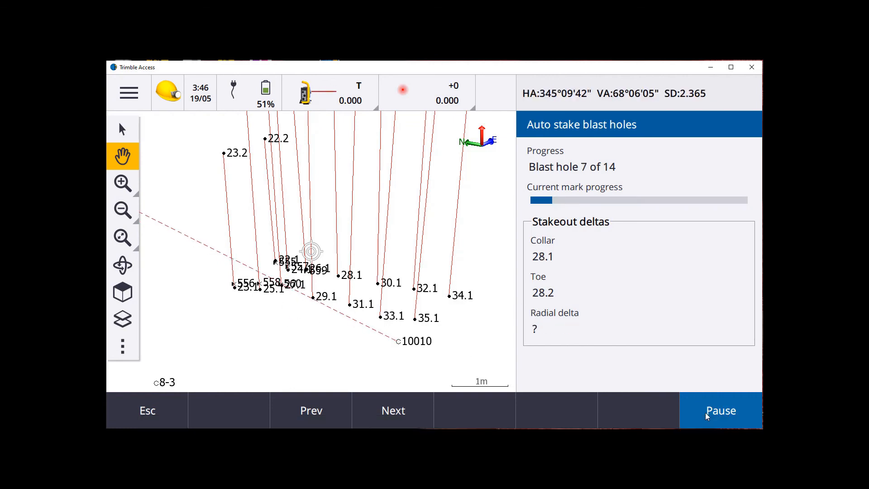